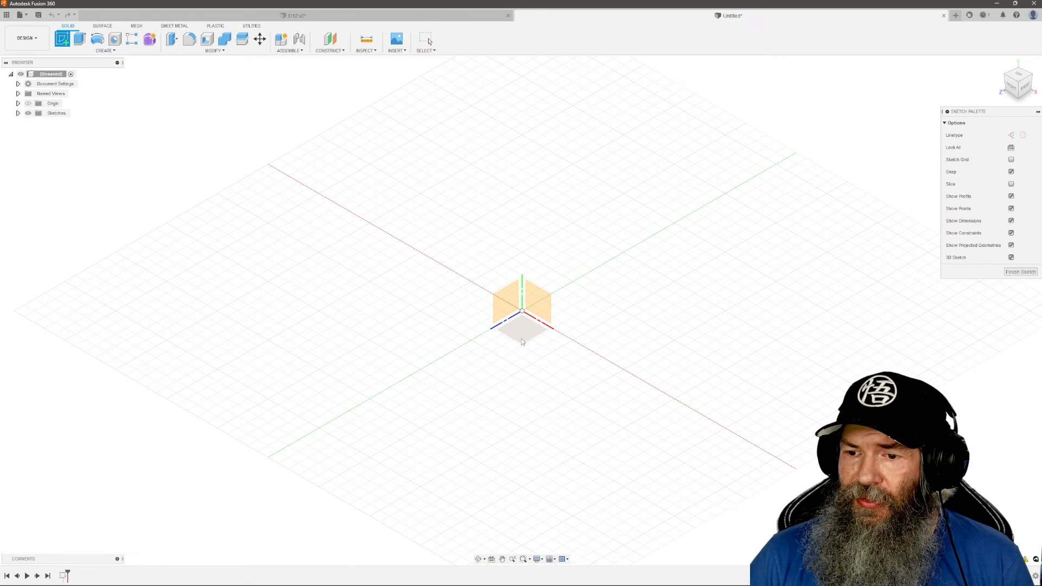
Sketch a small dimensioned square centred on the origin on the ground plane.
click(98, 50)
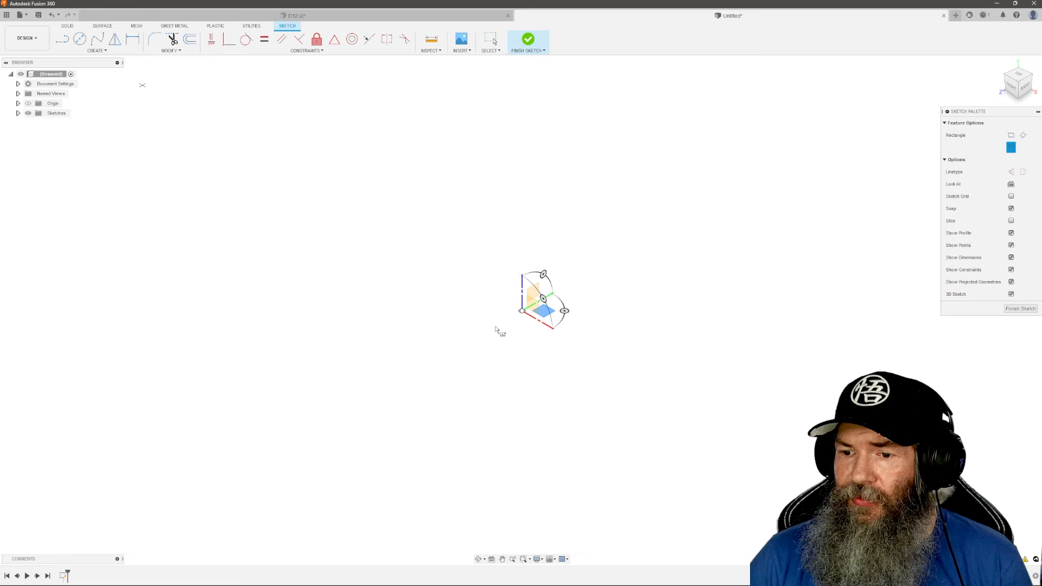
drag(543, 313, 550, 326)
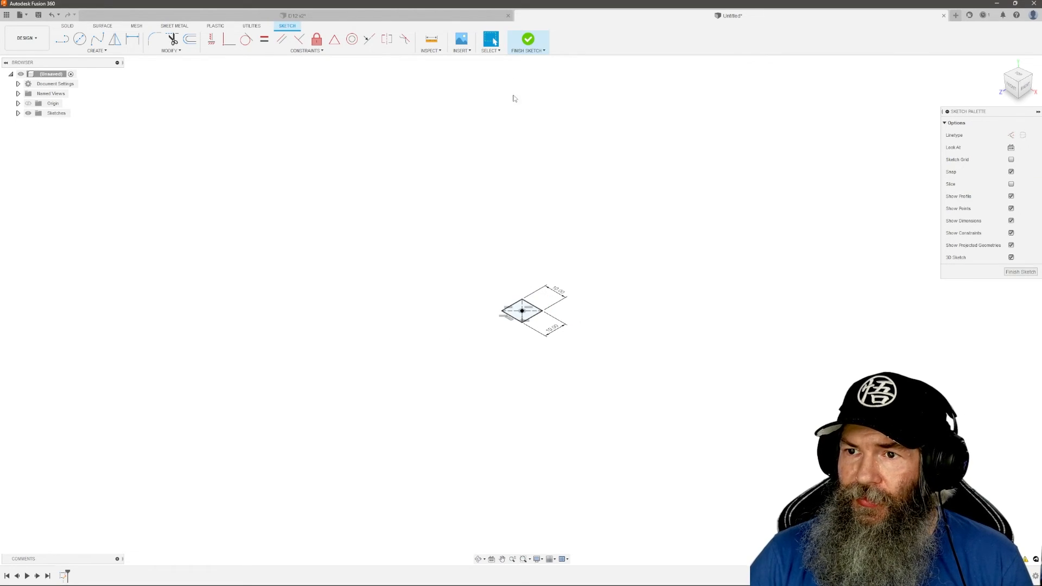
click(527, 38)
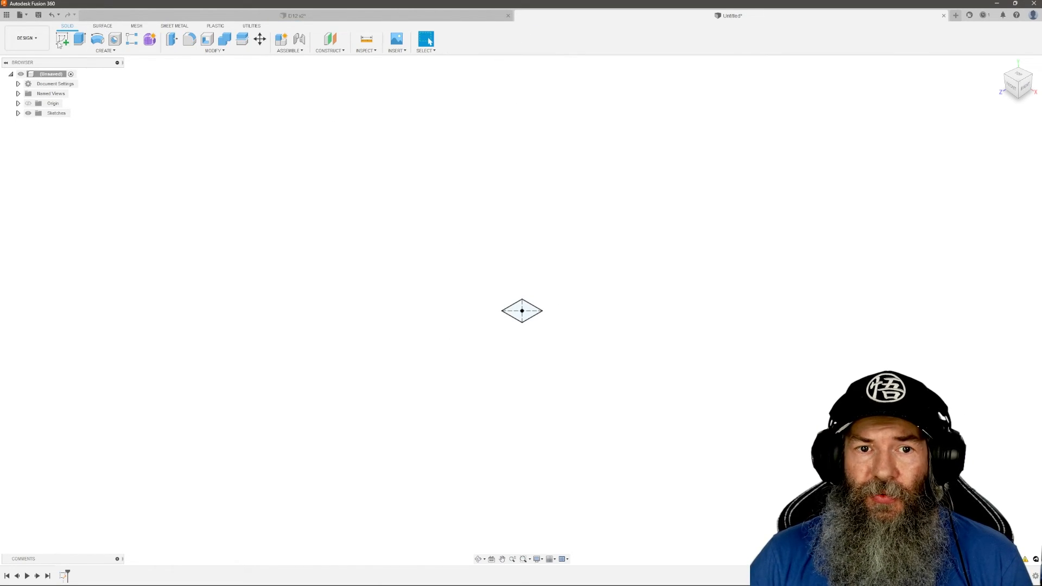
Sketch a longer dimensioned center rectangle through the origin on the same base plane.
click(62, 39)
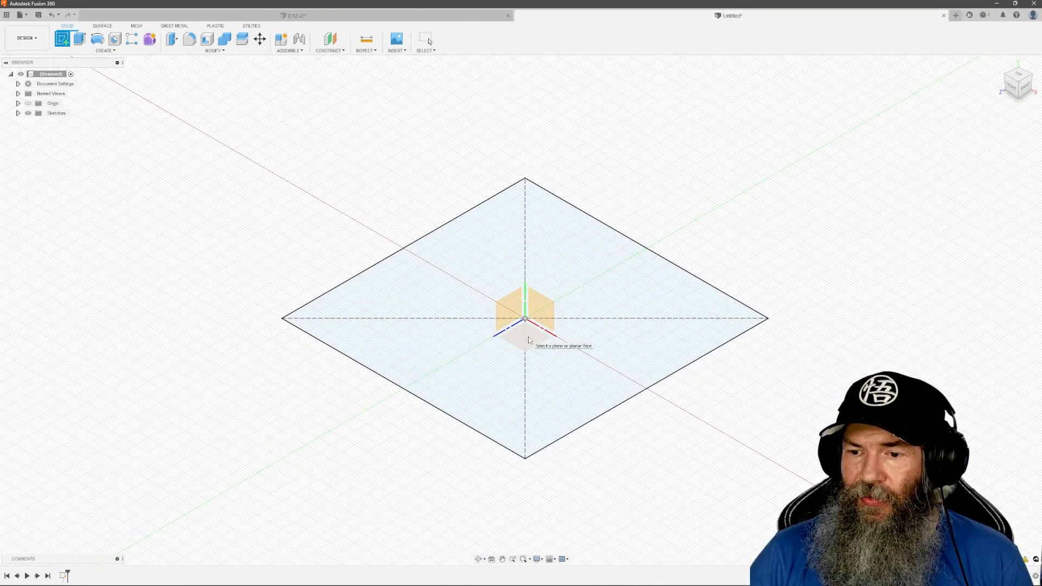
click(525, 319)
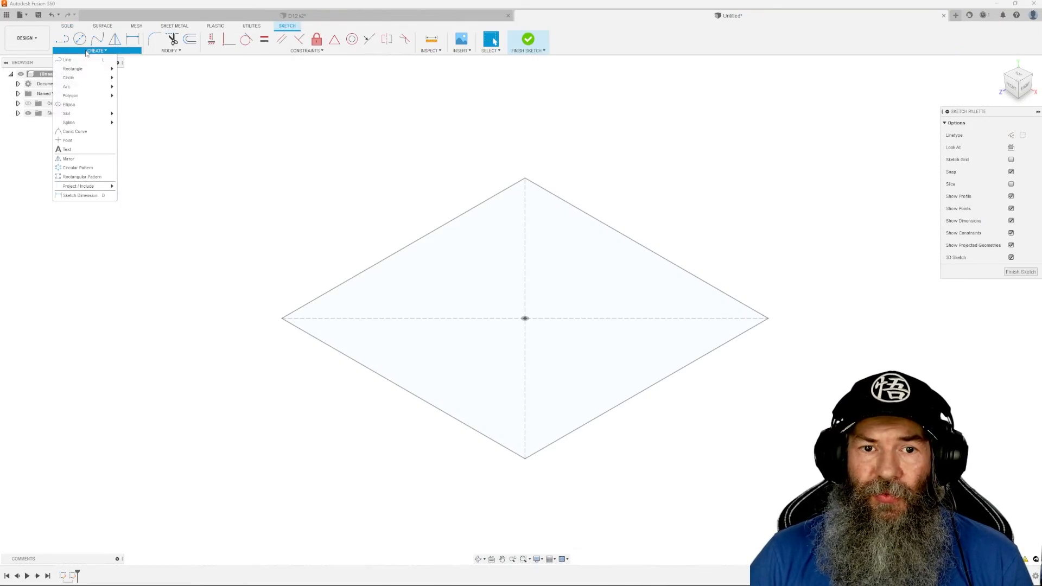
mouse_move(72, 69)
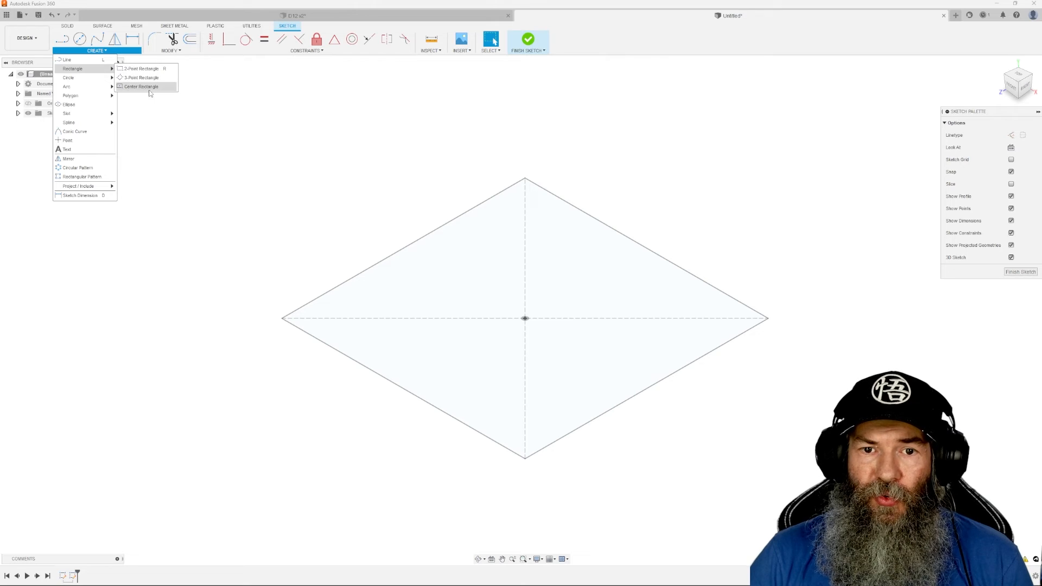
click(140, 86)
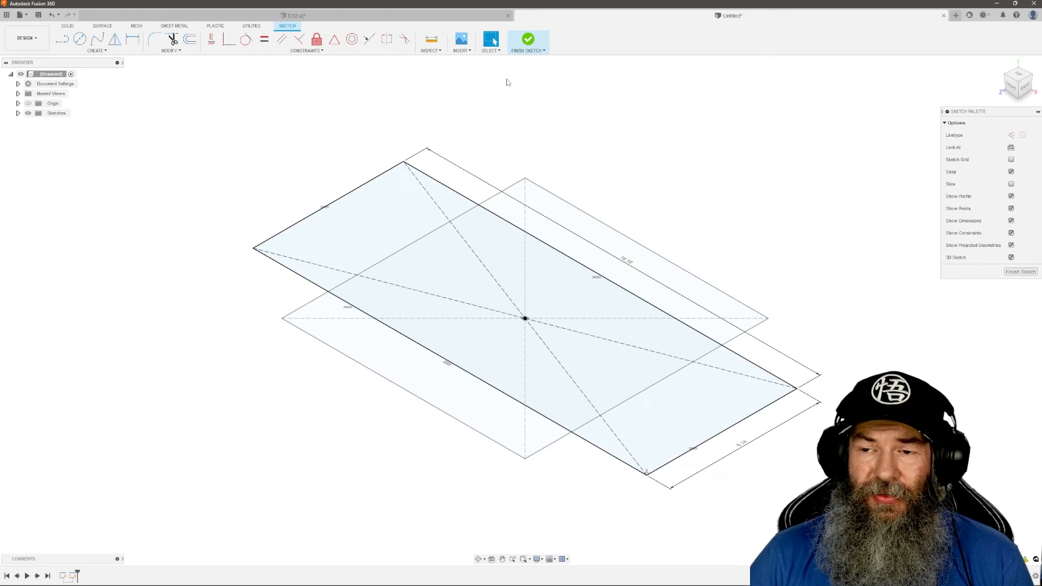
mouse_move(527, 38)
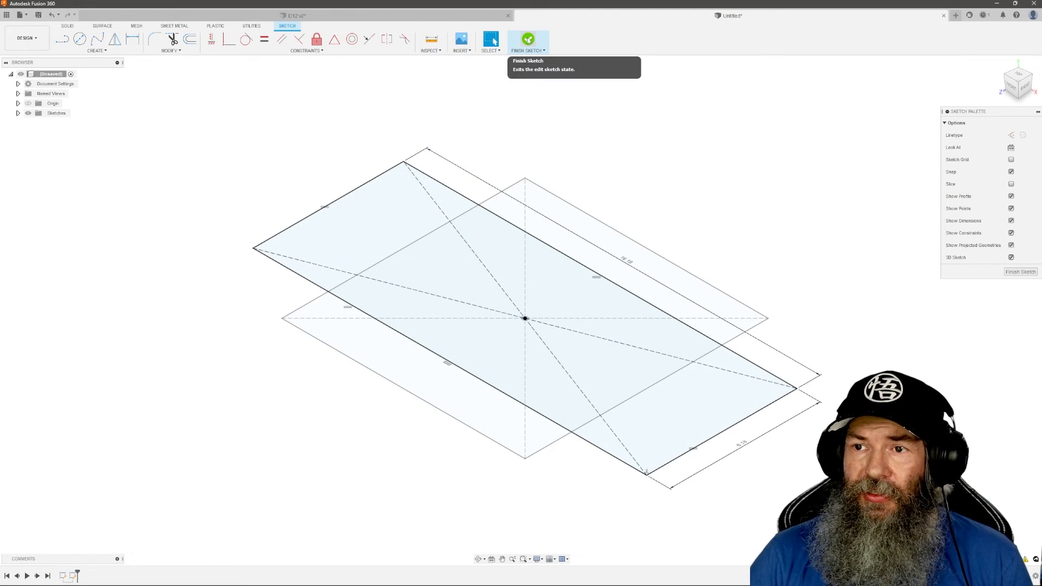
click(528, 39)
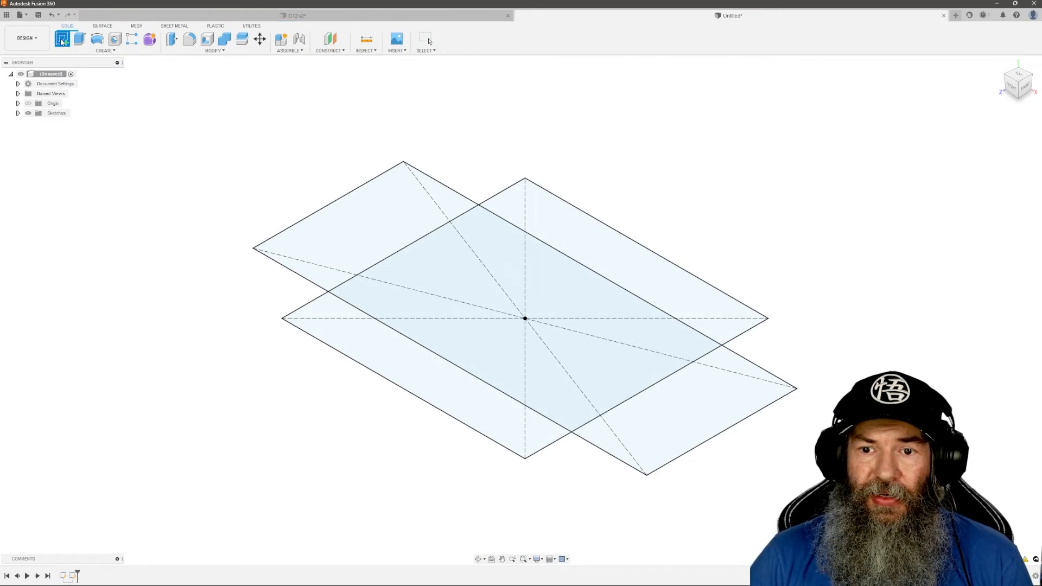
Sketch a dimensioned center rectangle standing upright on the first vertical plane.
click(62, 39)
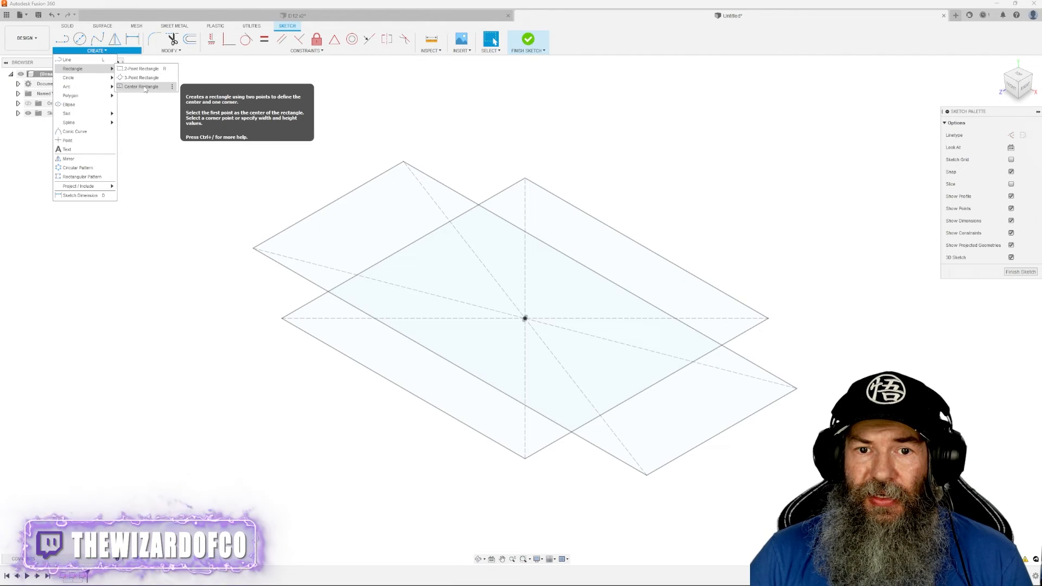
click(142, 87)
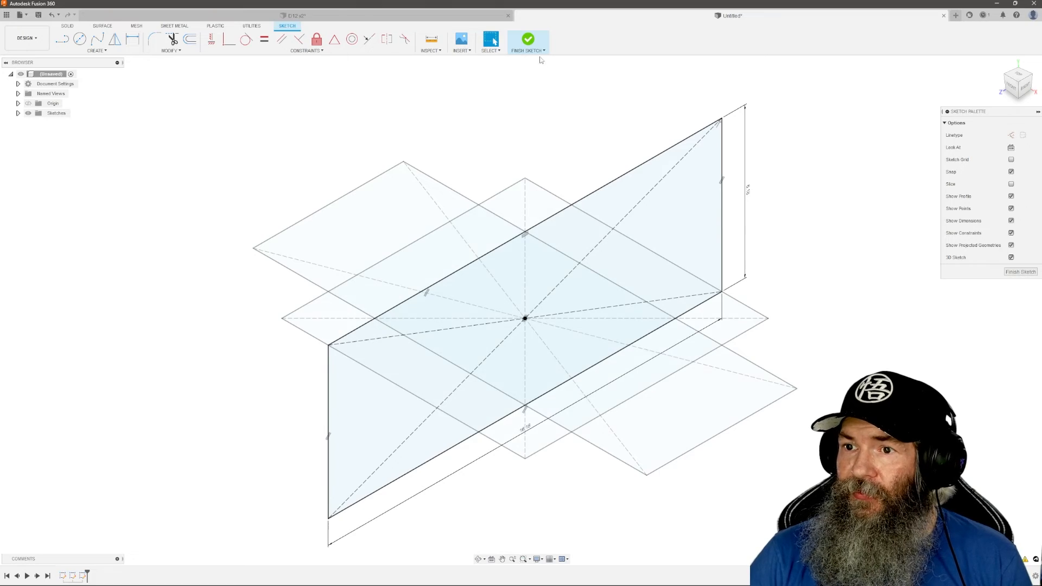
click(527, 39)
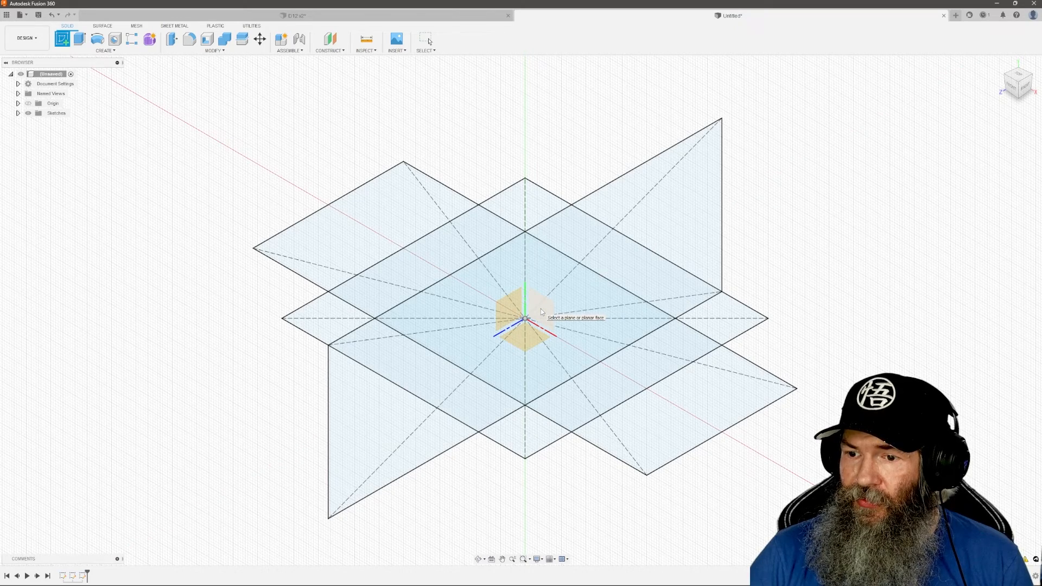
Sketch the fourth center rectangle on the other vertical plane.
click(525, 306)
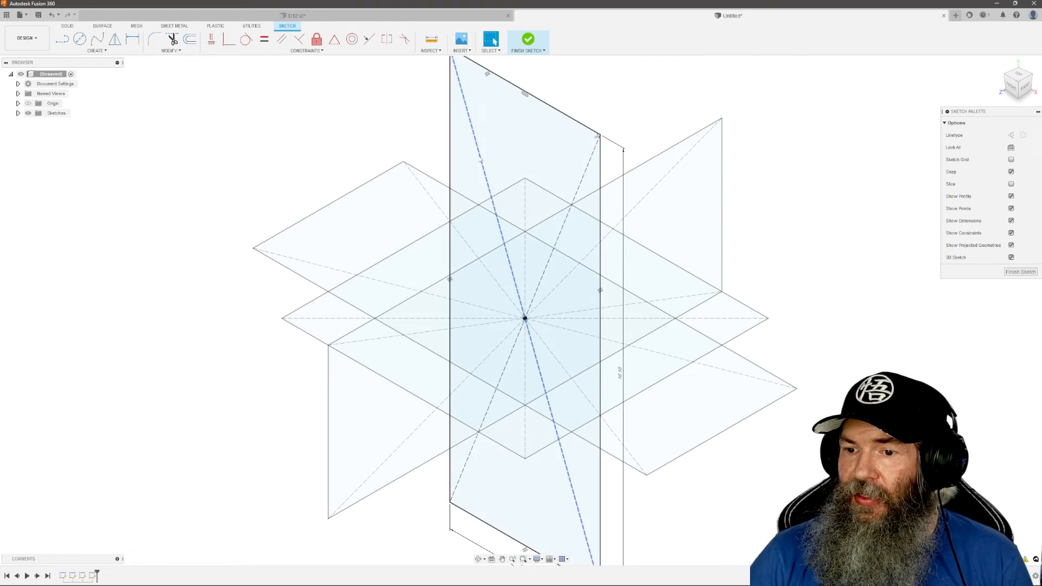
click(528, 38)
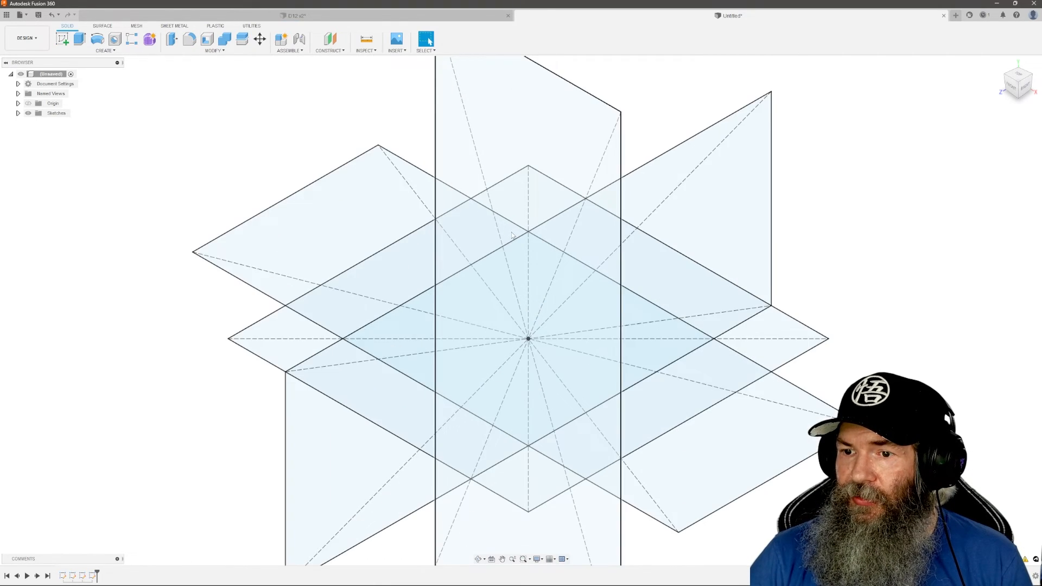
scroll(down, 3)
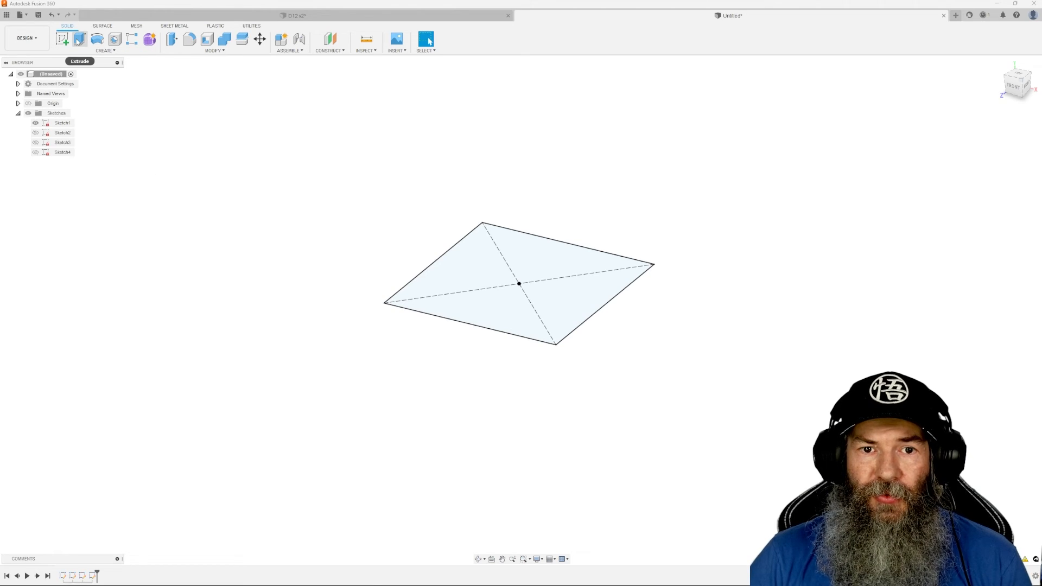
Extrude Sketch1's square symmetrically in both directions into a solid cube.
click(62, 38)
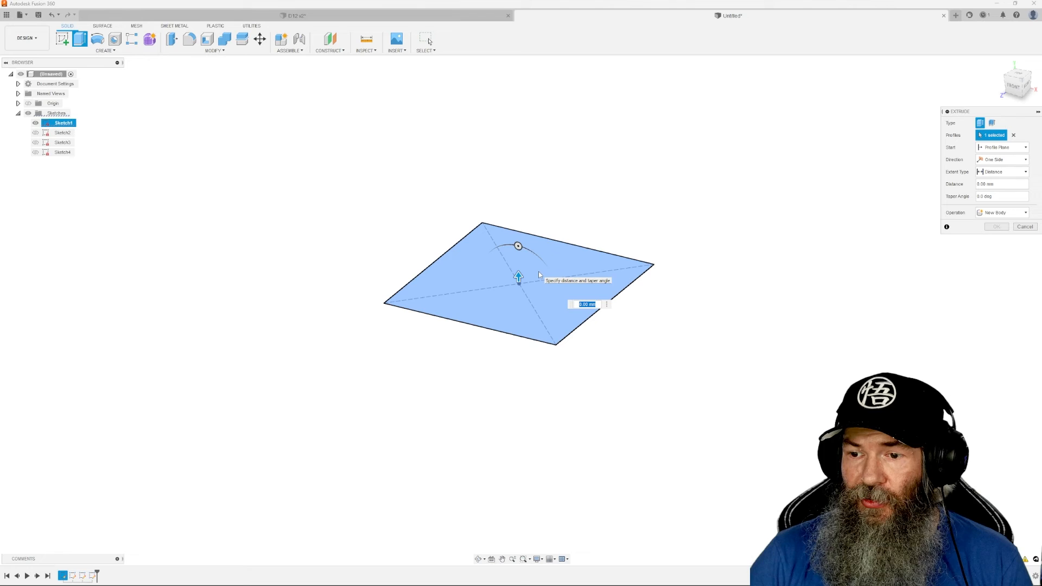
click(1004, 159)
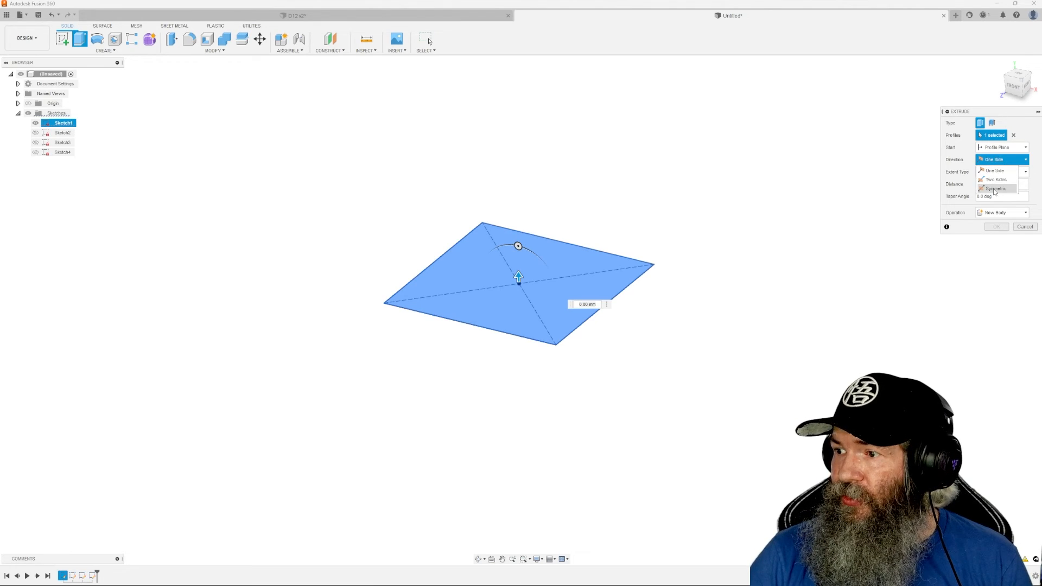
click(995, 189)
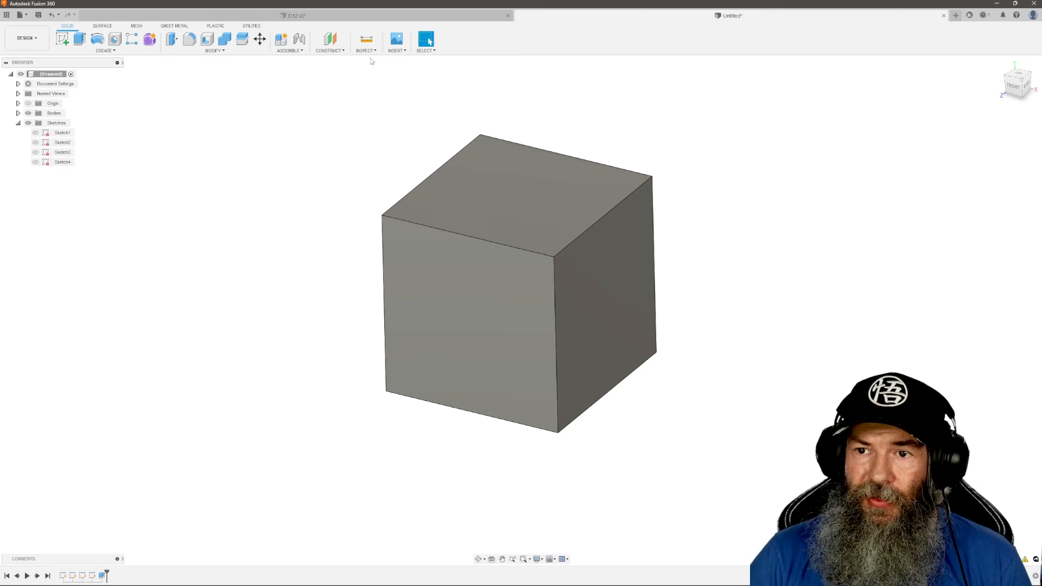
click(35, 151)
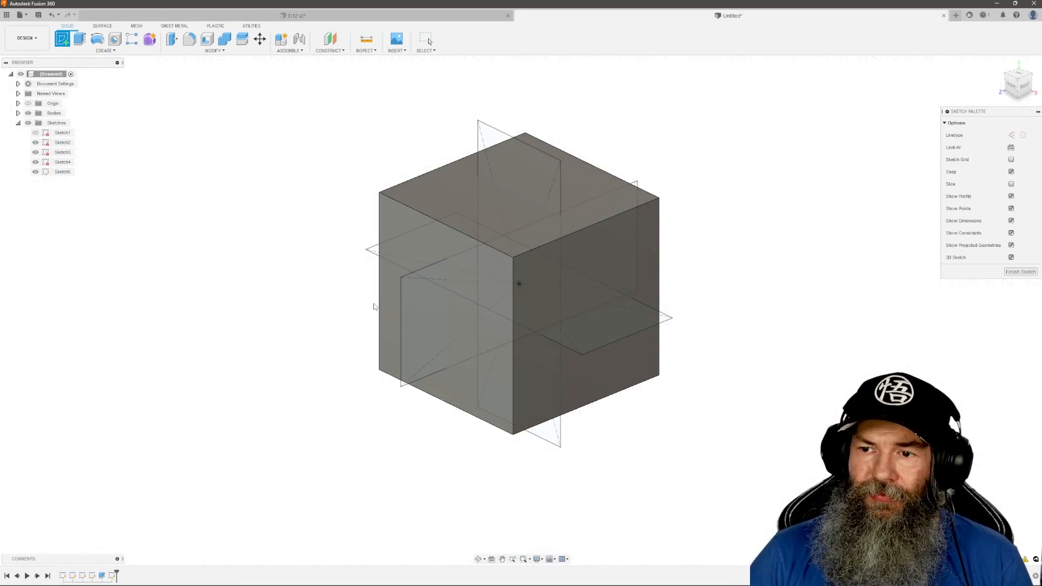
In a new 3D sketch, draw lines joining rectangle corners into a peak above the cube.
click(96, 50)
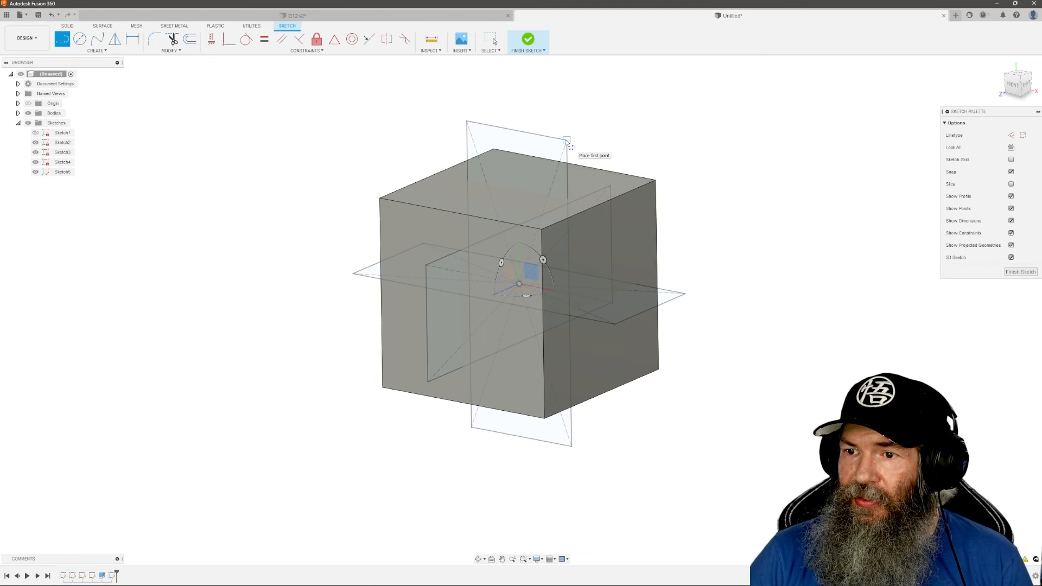
click(566, 140)
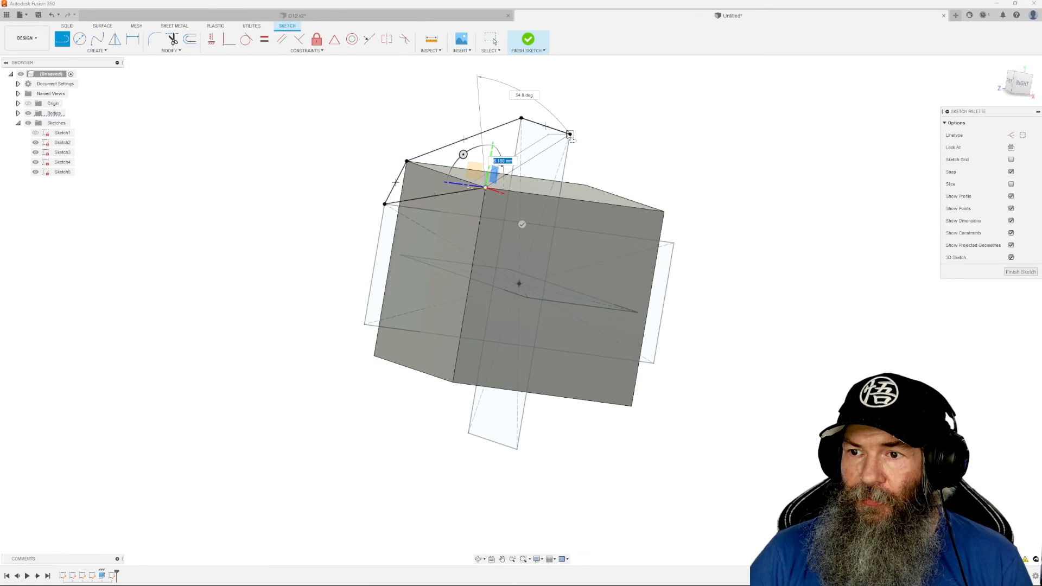
click(555, 295)
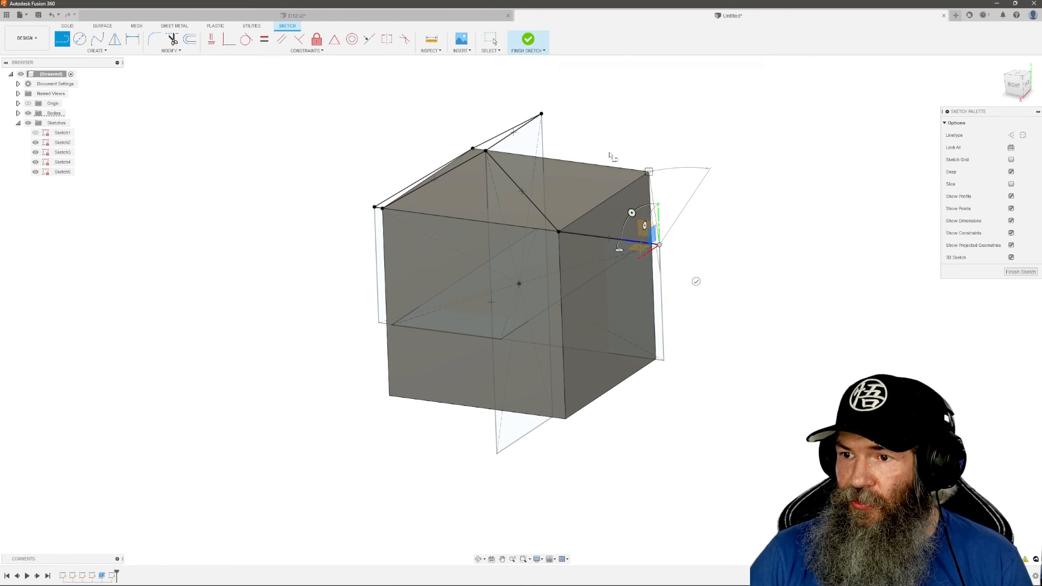
Draw the remaining lines, adjusting points until all corners form a closed faceted wireframe.
drag(611, 155, 753, 260)
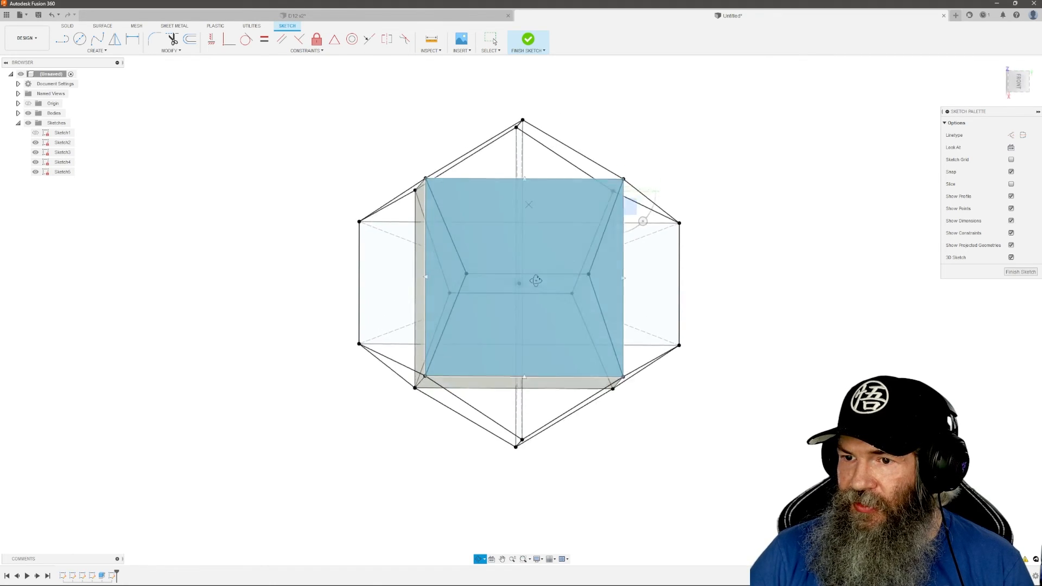
drag(528, 279, 562, 240)
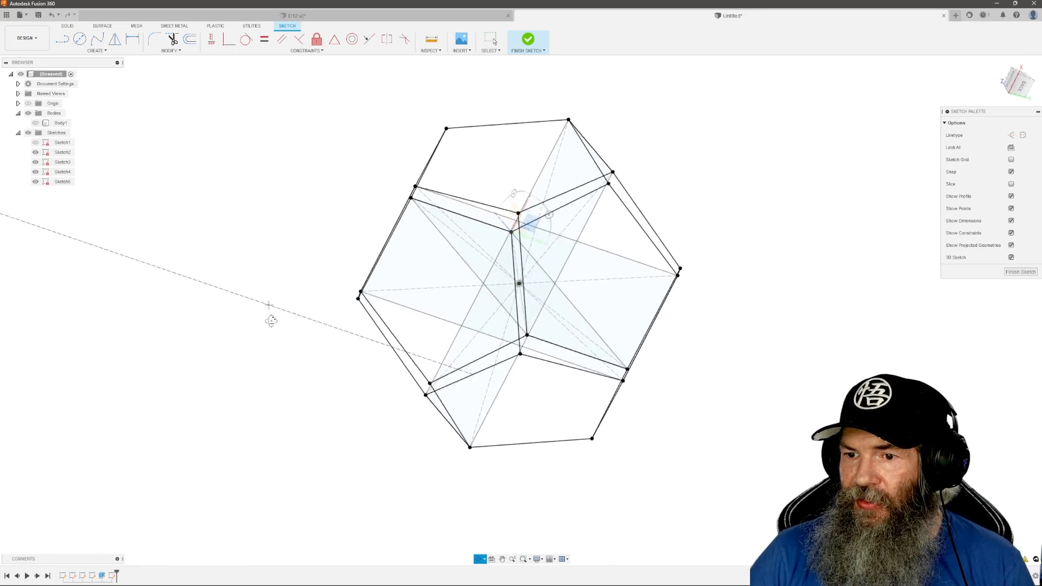
Finish the wireframe sketch and hide Sketch1–Sketch4 so only the wireframe shows.
drag(519, 279, 346, 308)
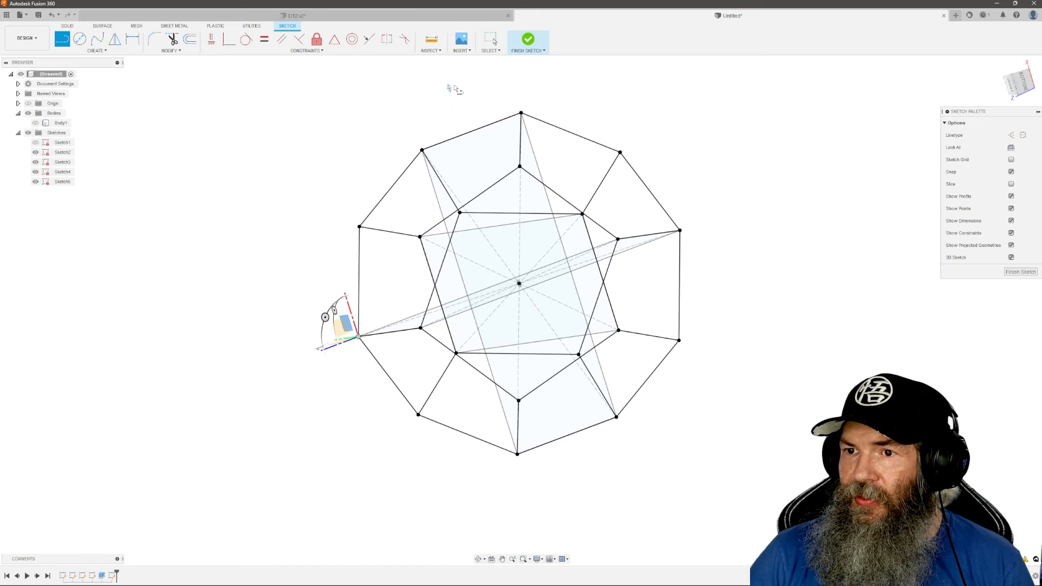
click(528, 39)
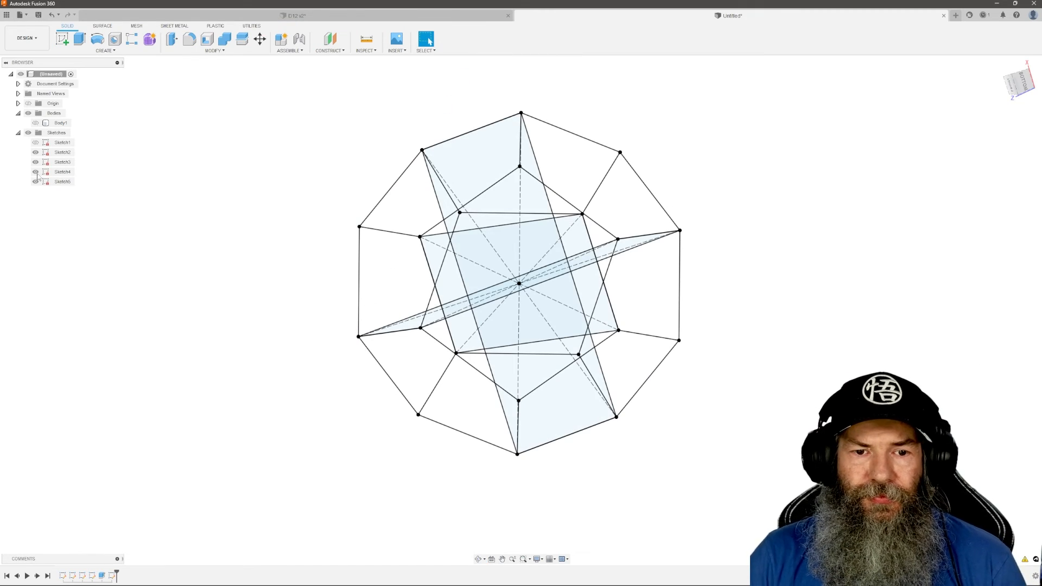
click(63, 172)
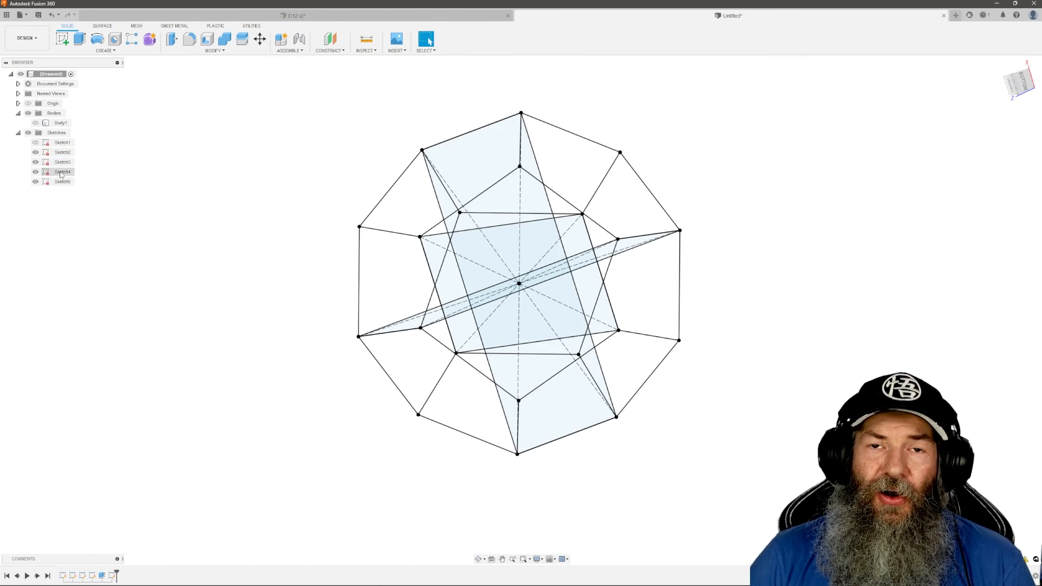
click(61, 152)
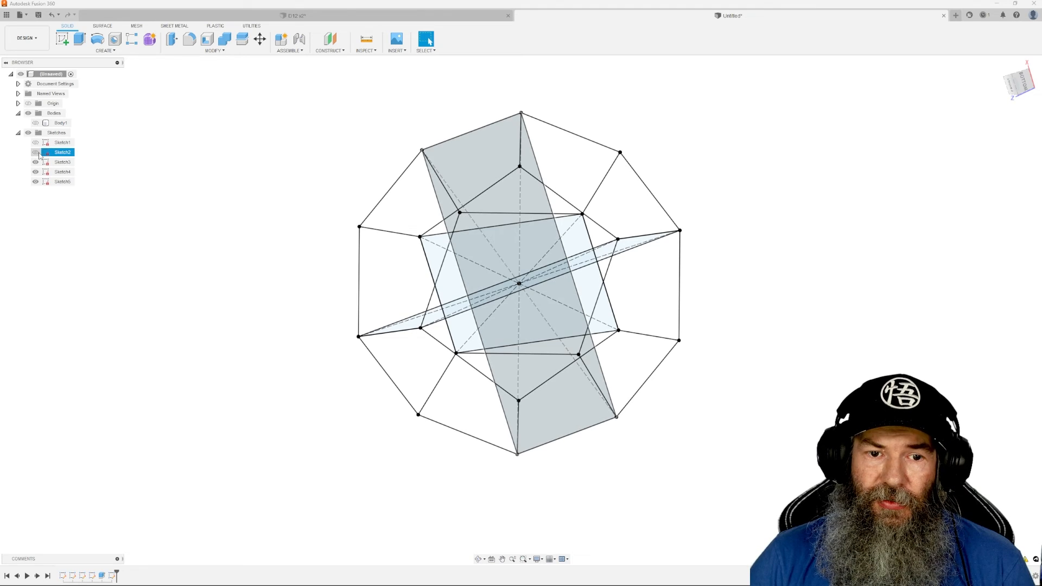
click(35, 171)
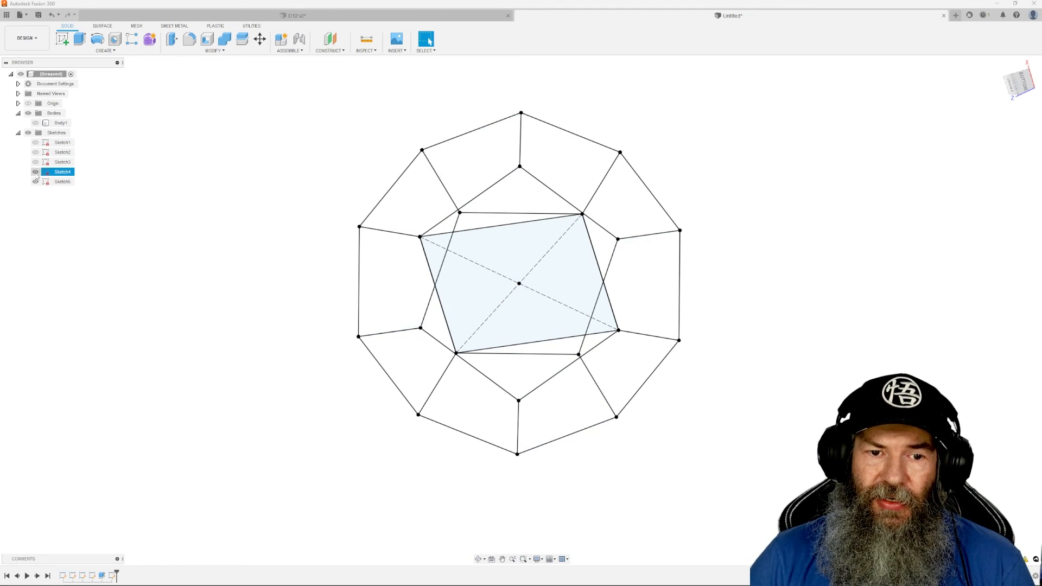
click(36, 172)
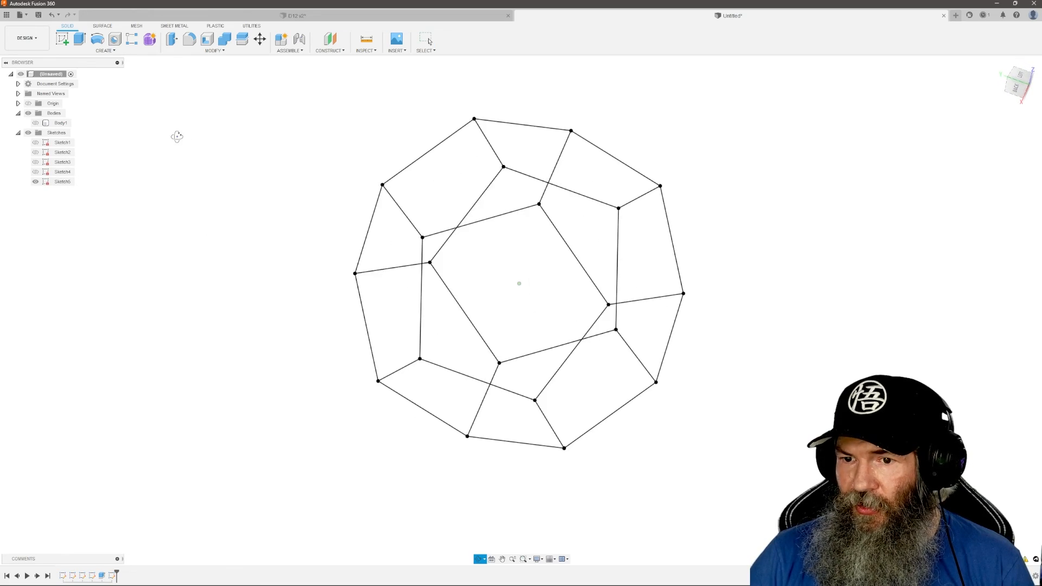
drag(176, 136, 348, 92)
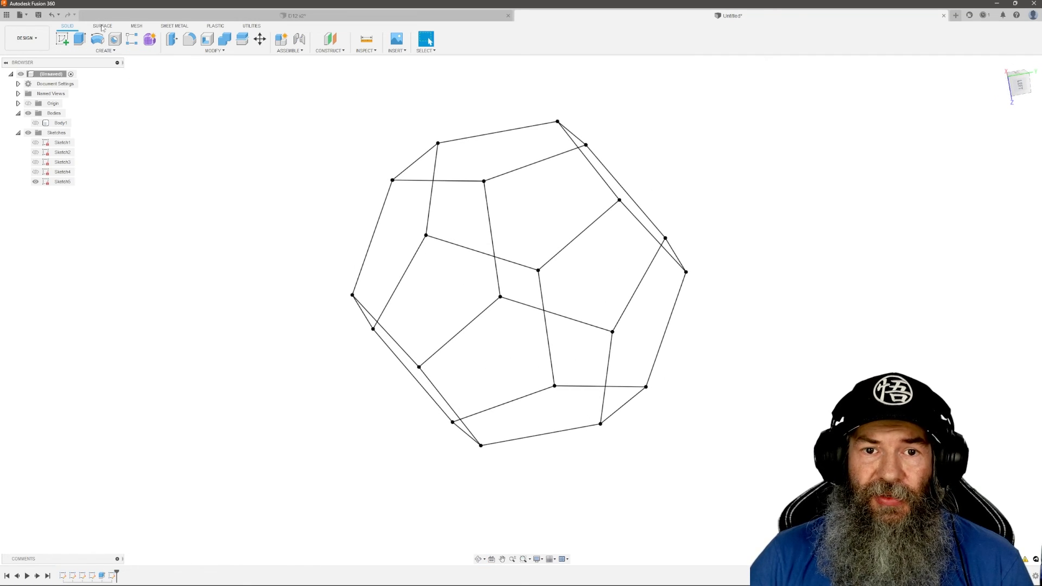
Patch one pentagon from its five edges and show Sketch5 again.
click(102, 26)
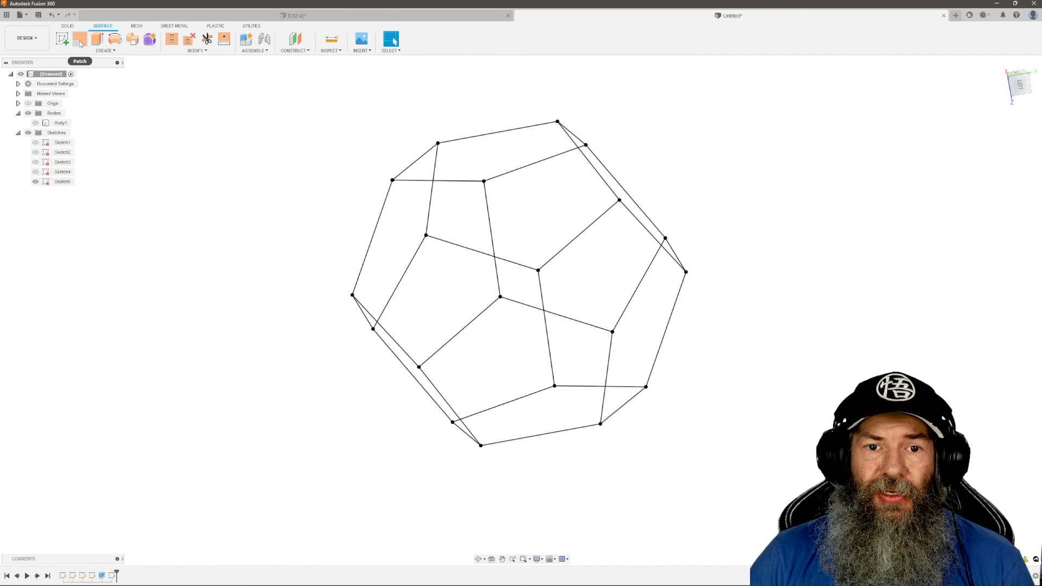
mouse_move(80, 39)
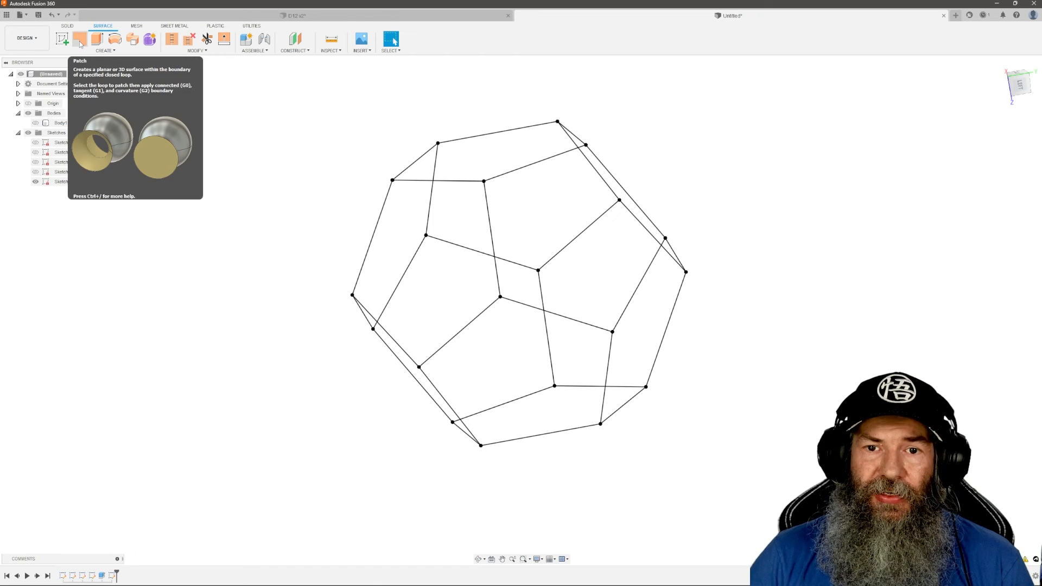
click(79, 39)
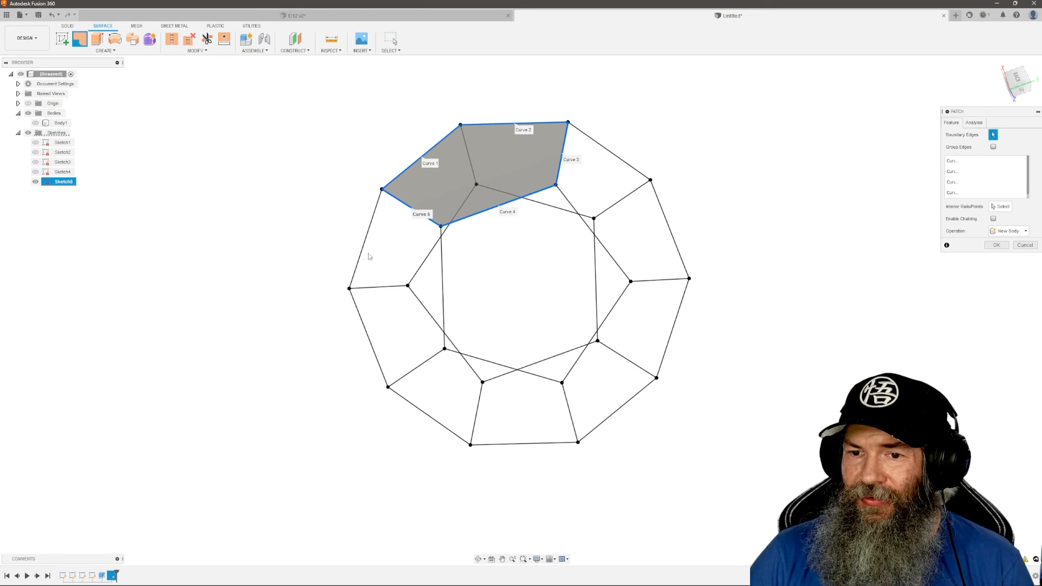
mouse_move(565, 199)
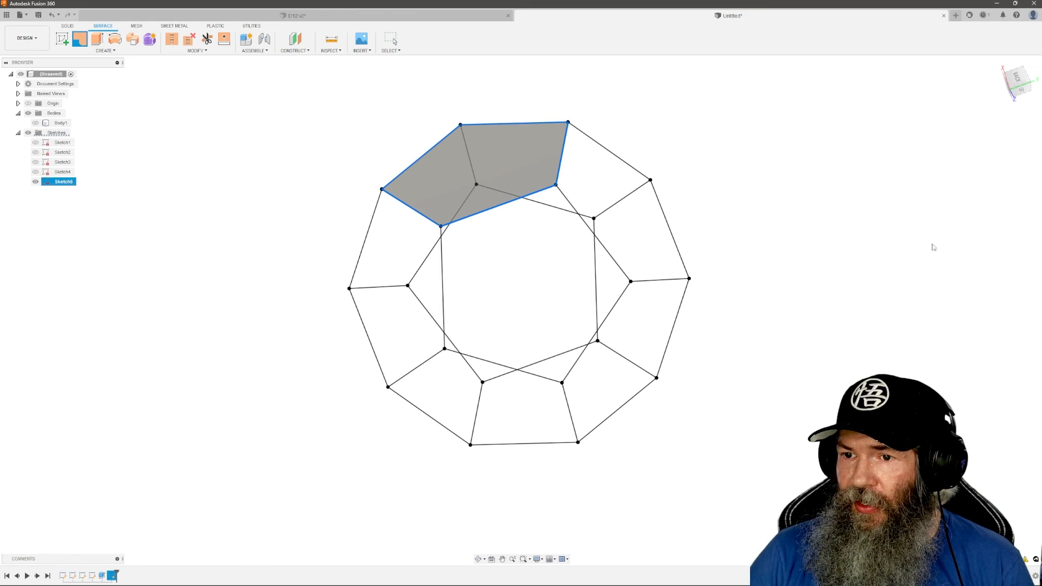
click(36, 192)
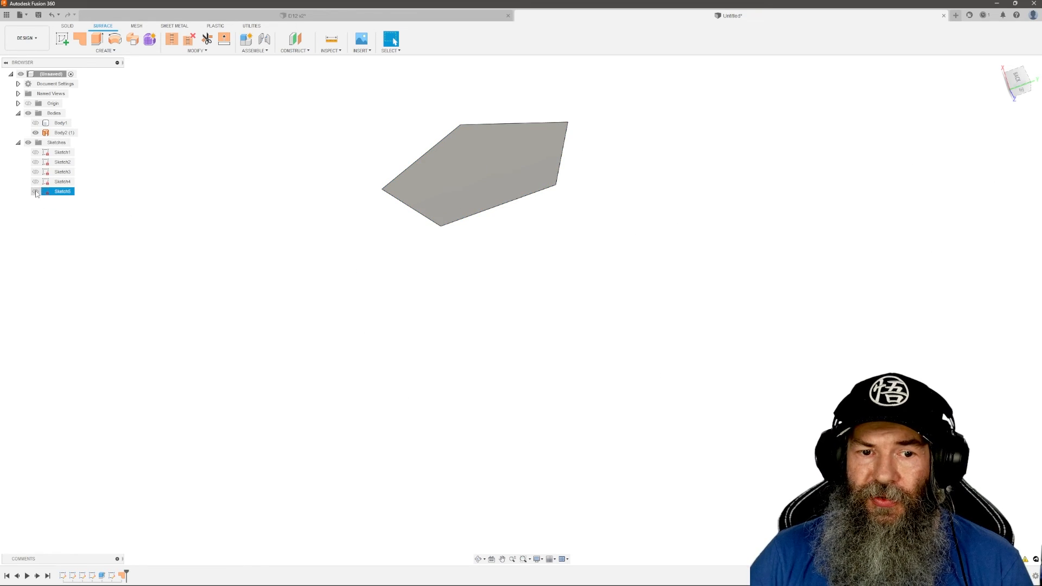
click(36, 192)
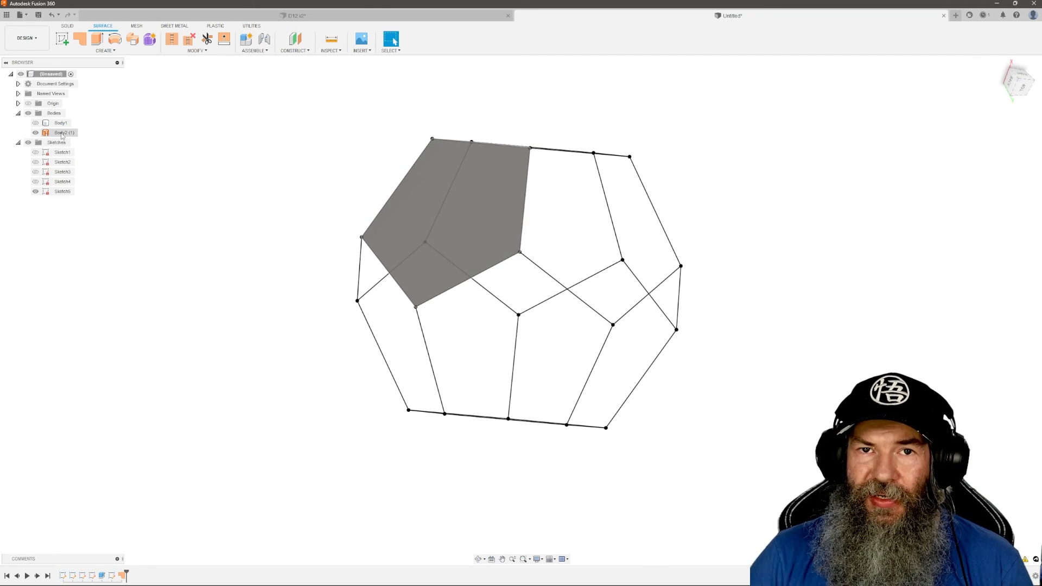
Patch five adjacent pentagons one by one, creating surface bodies Body3 through Body7.
click(78, 39)
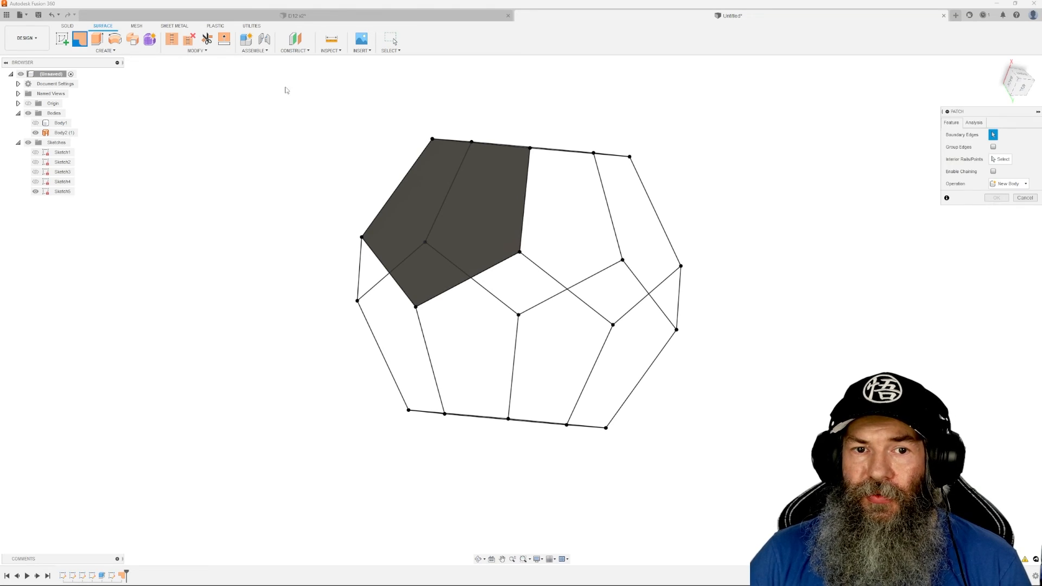
click(524, 193)
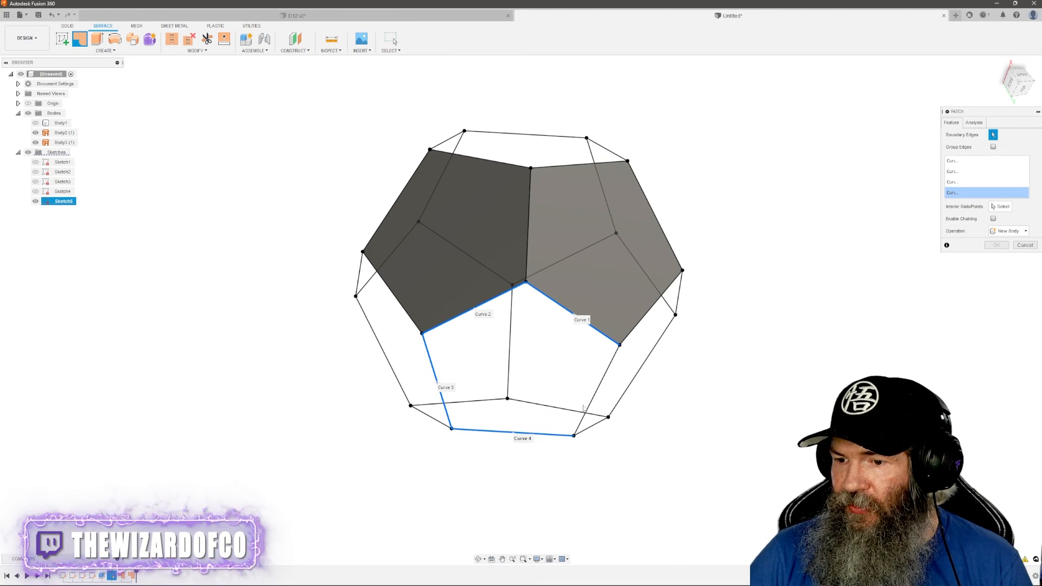
click(995, 245)
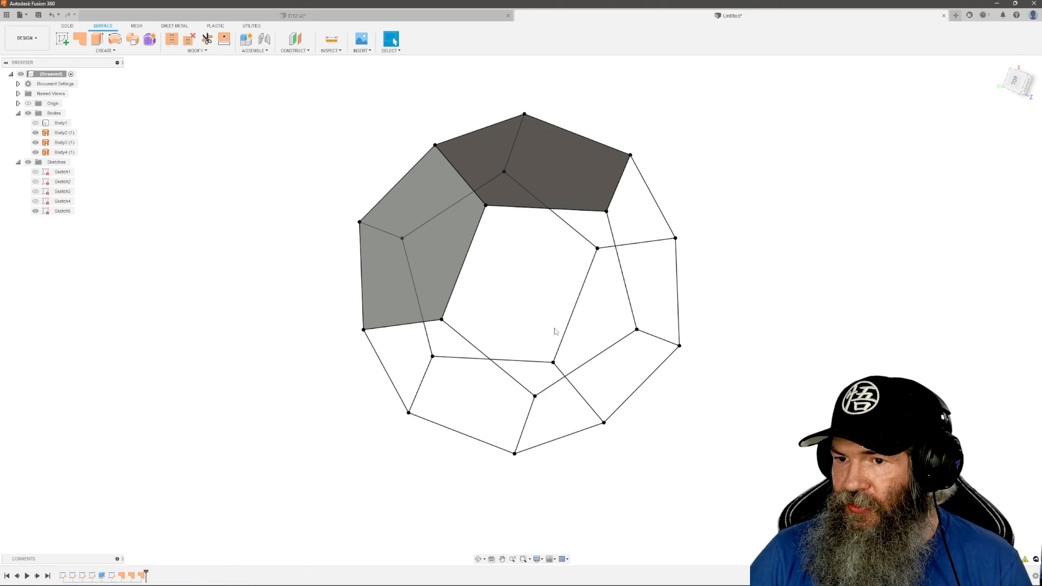
click(78, 39)
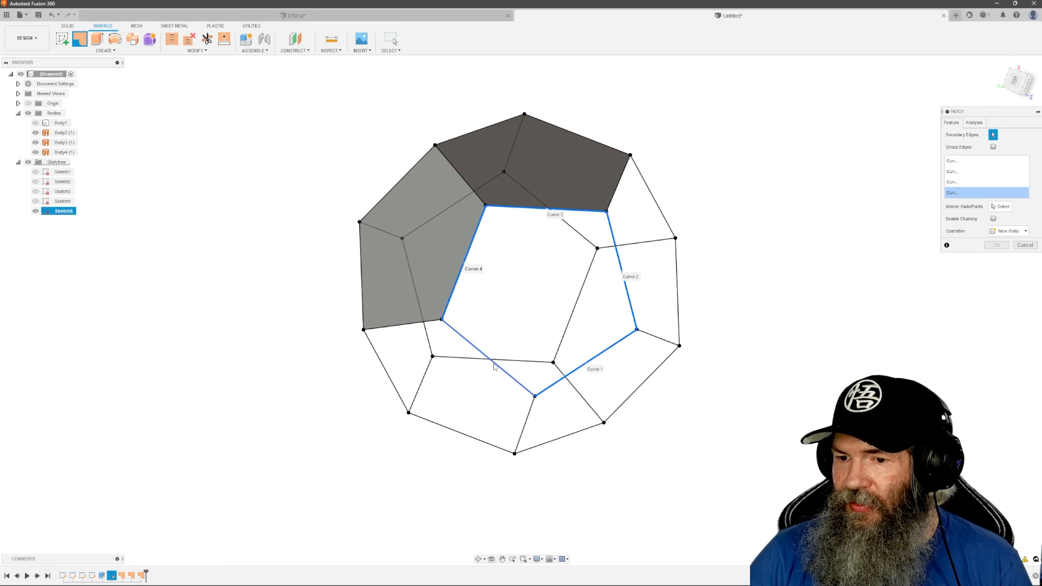
click(995, 245)
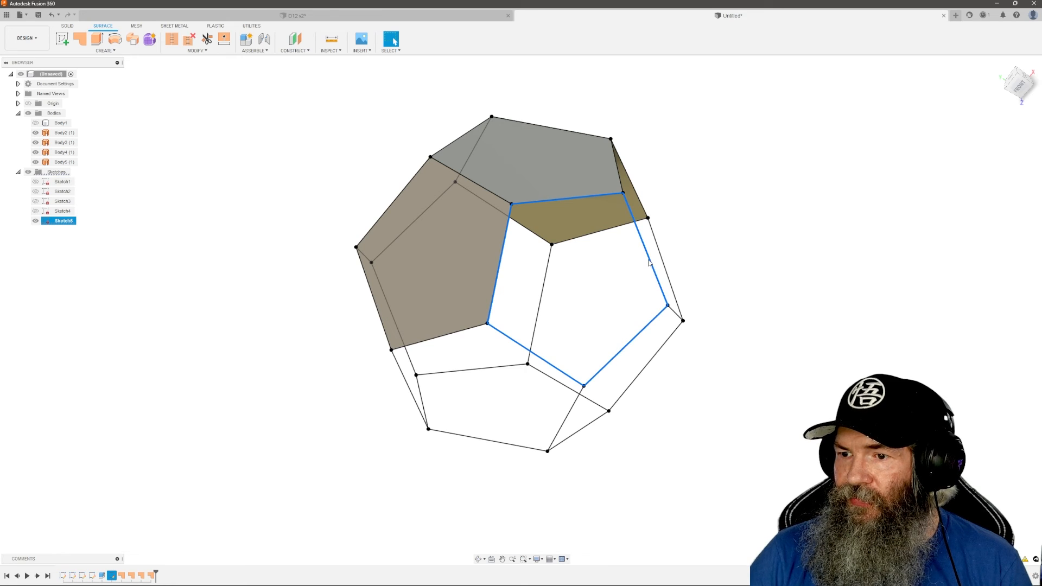
mouse_move(586, 266)
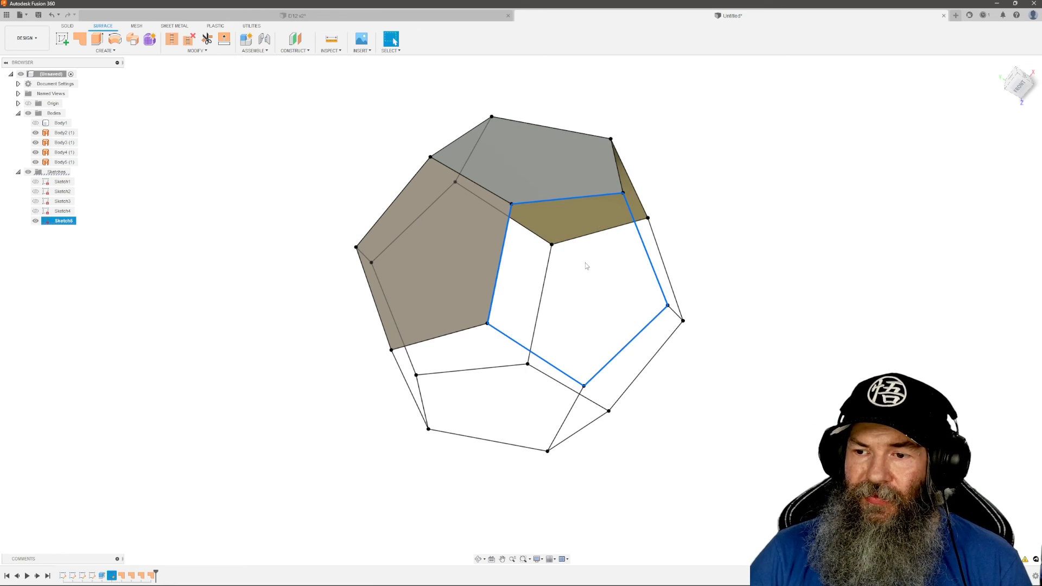
click(61, 39)
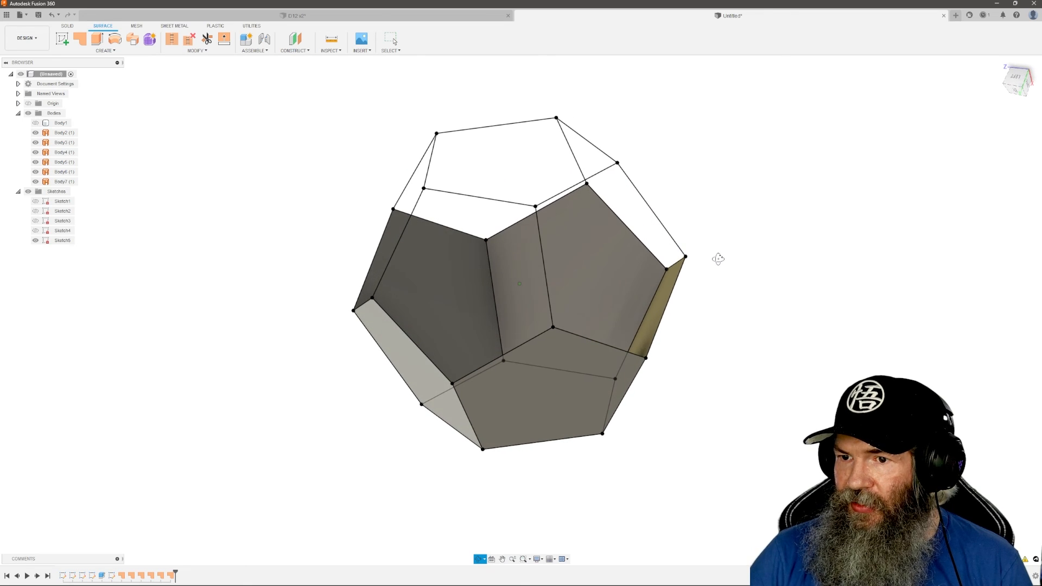
Repeat Patch on the remaining pentagons, creating surface bodies Body8 through Body12.
right_click(489, 107)
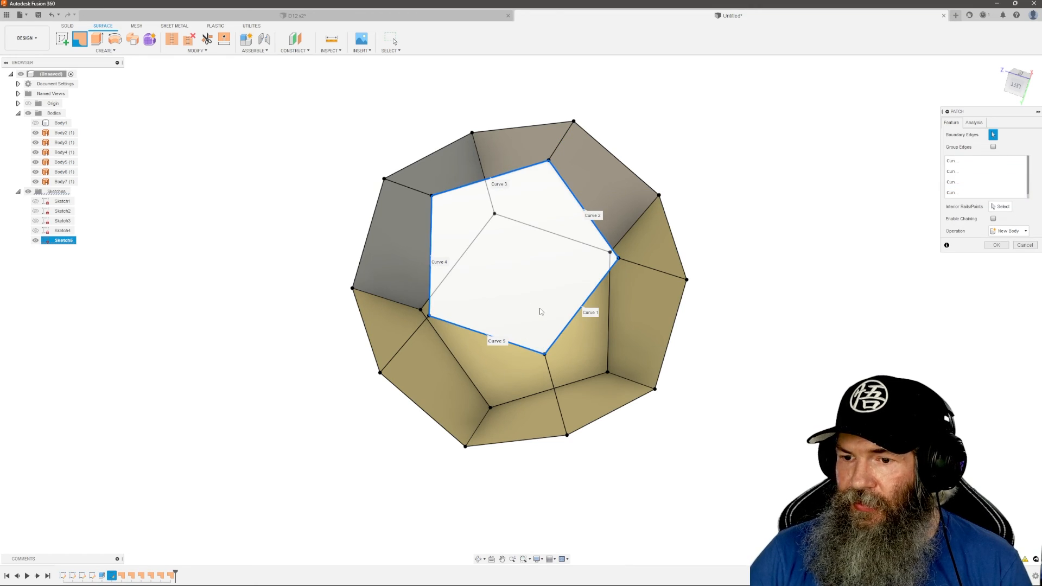
click(996, 245)
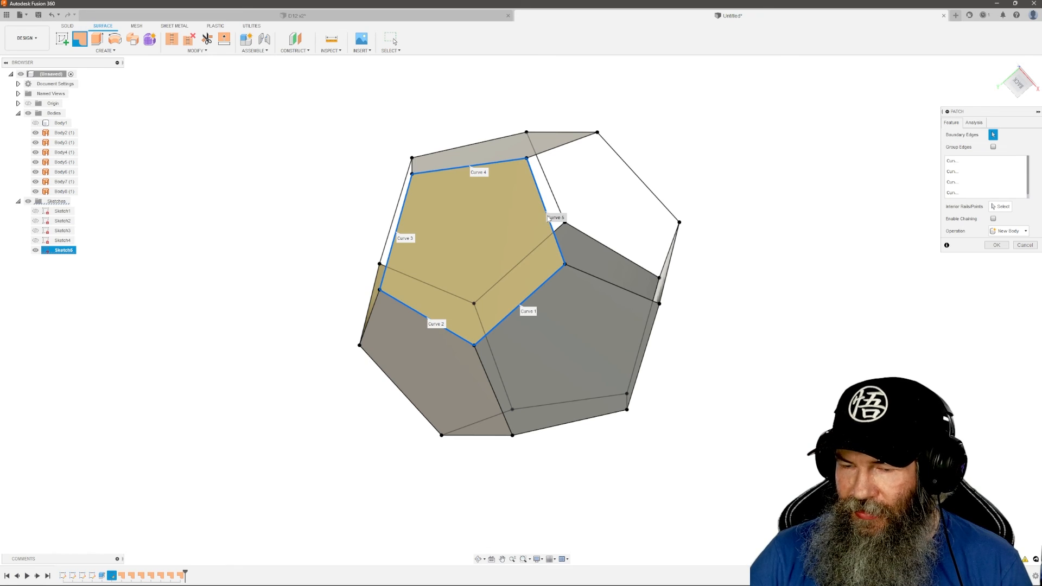
click(997, 244)
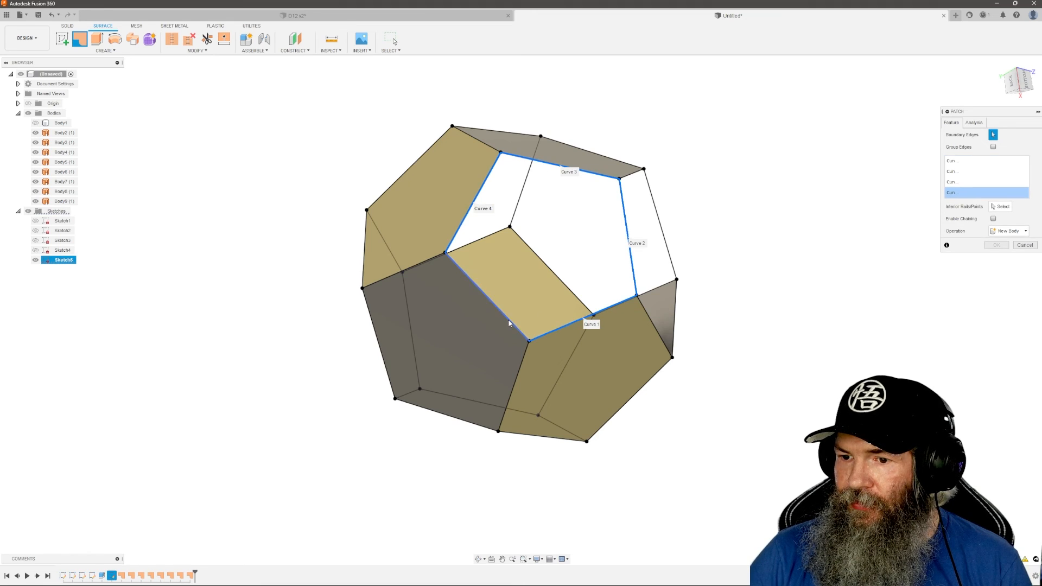
click(996, 244)
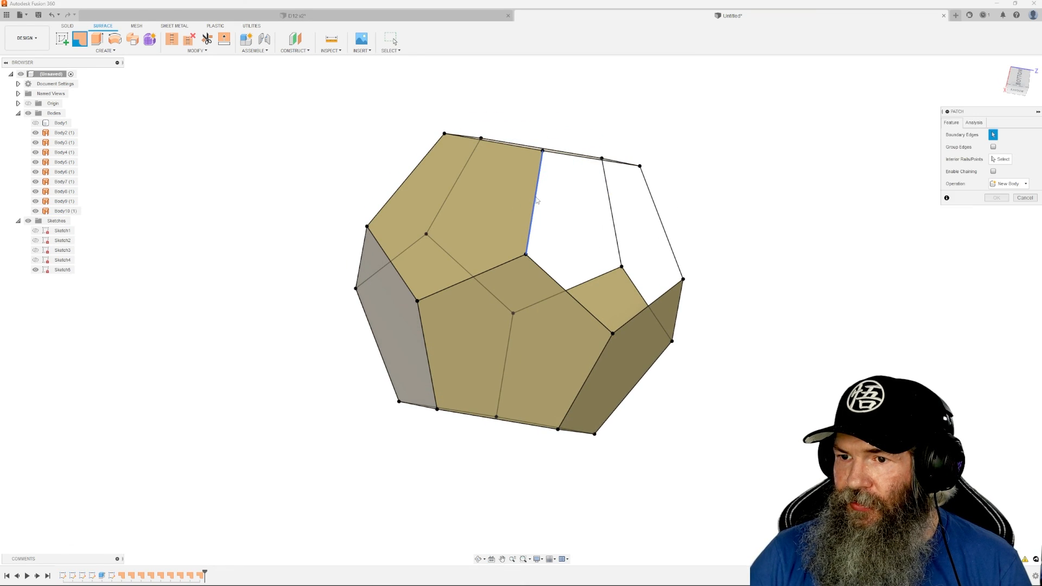
click(619, 162)
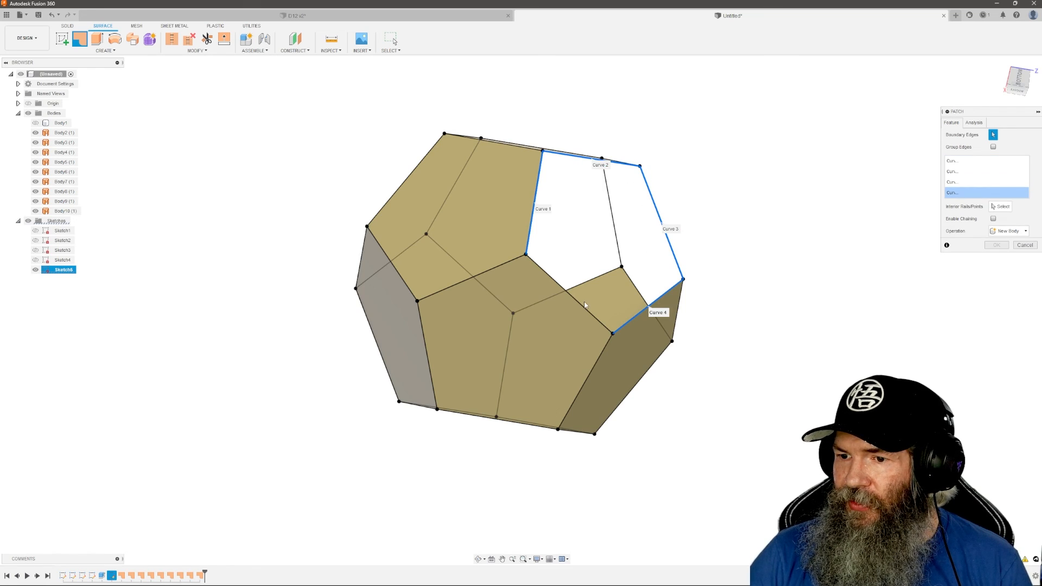
click(996, 245)
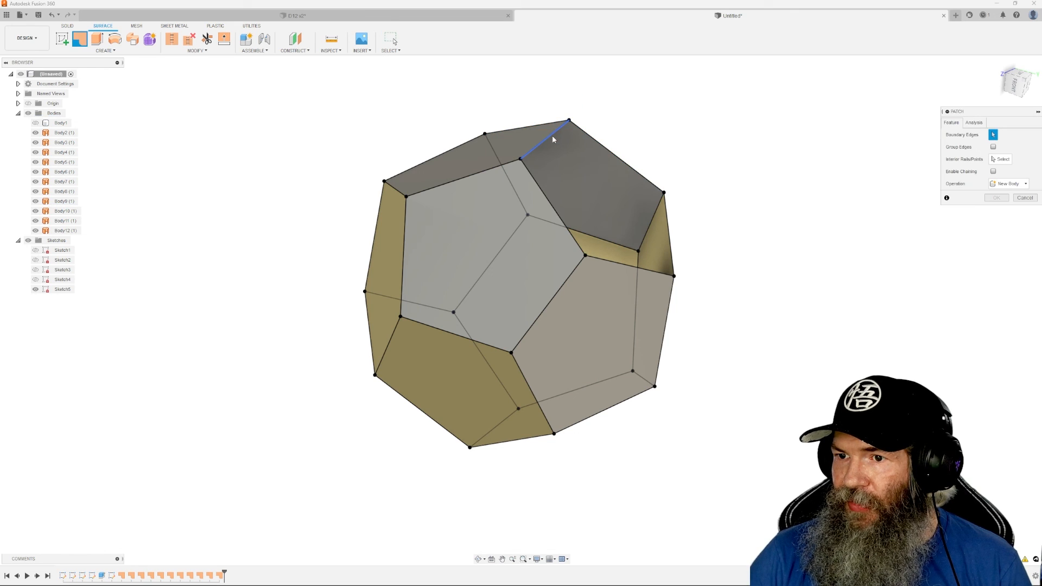
click(651, 233)
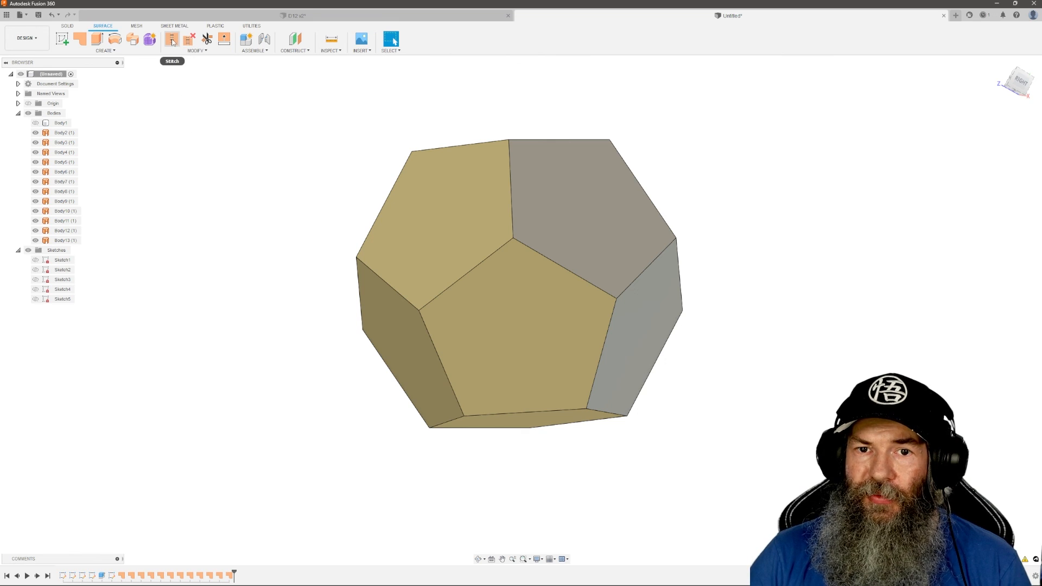
Stitch the twelve pentagonal patch bodies into one closed solid, Body14.
click(172, 39)
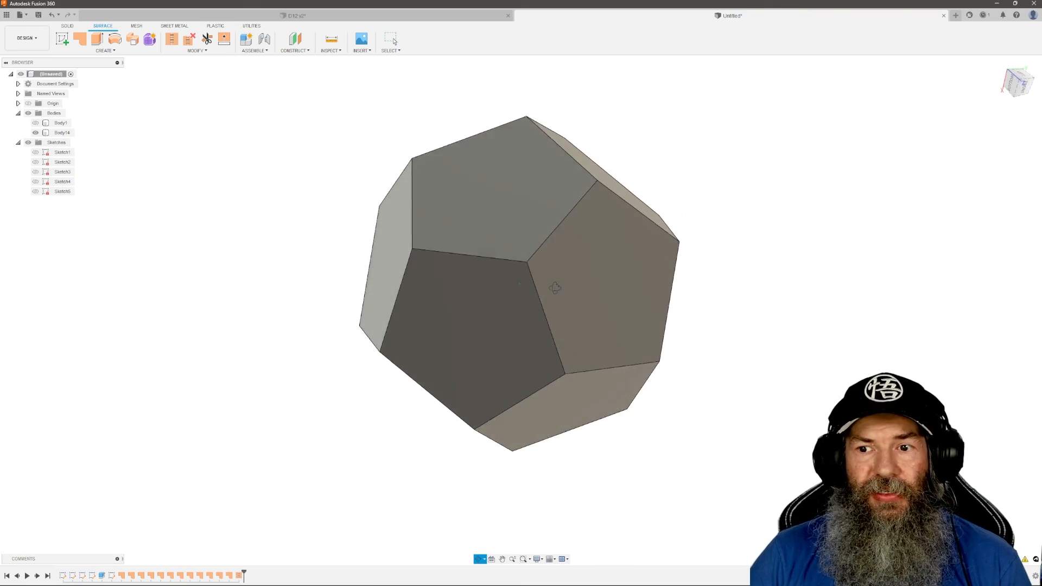
drag(555, 287, 598, 200)
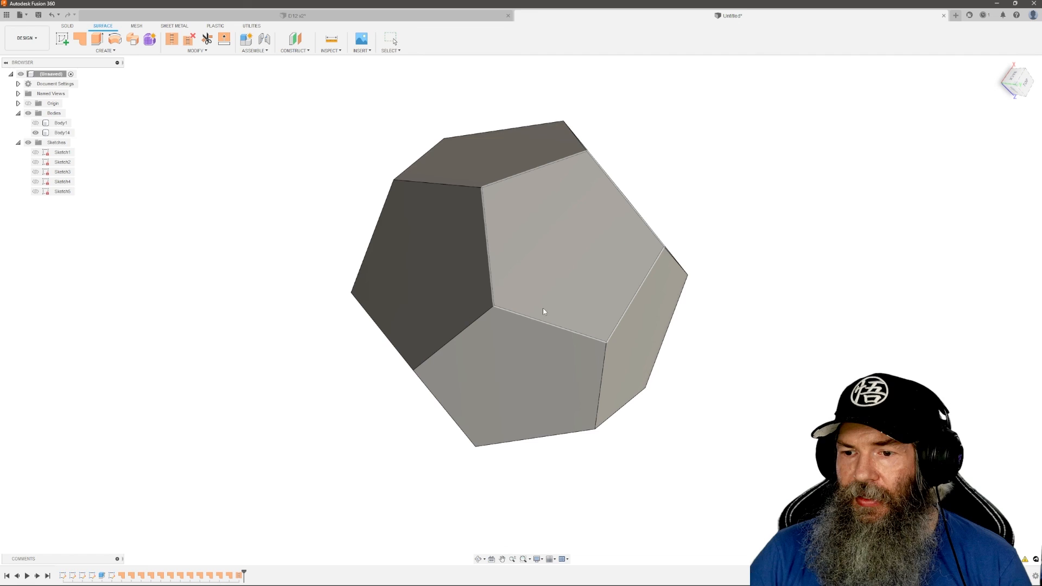
click(62, 133)
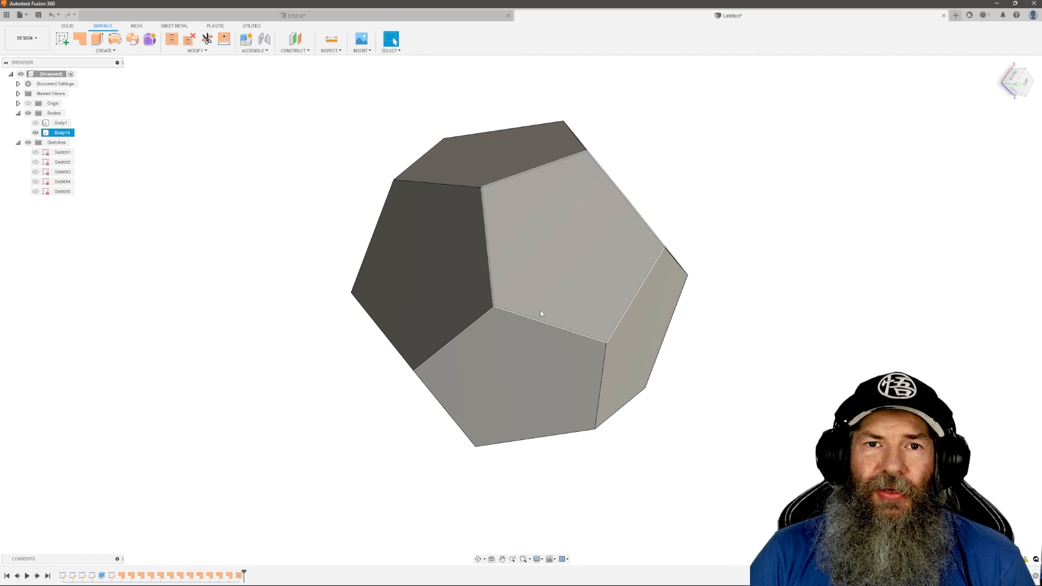